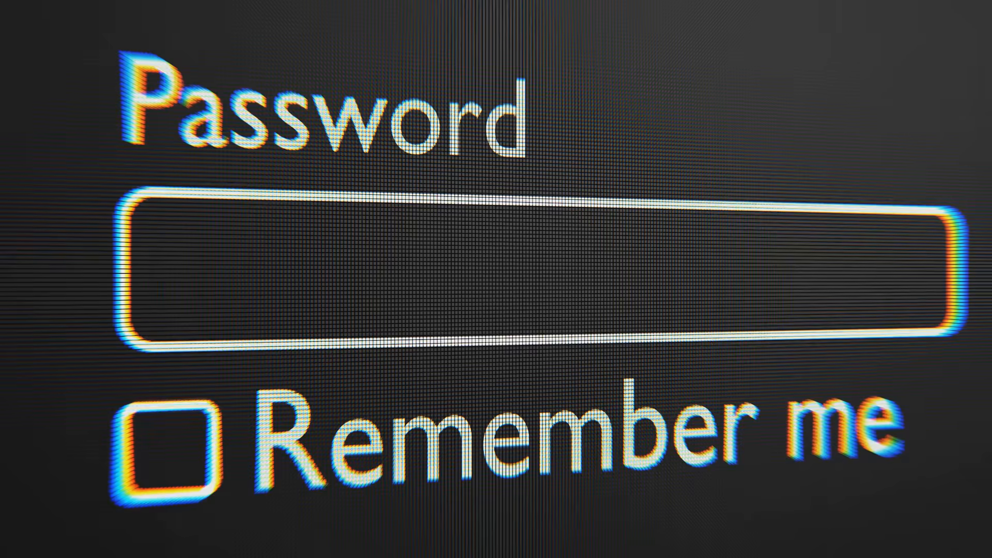
{"action": "type", "text": "•"}
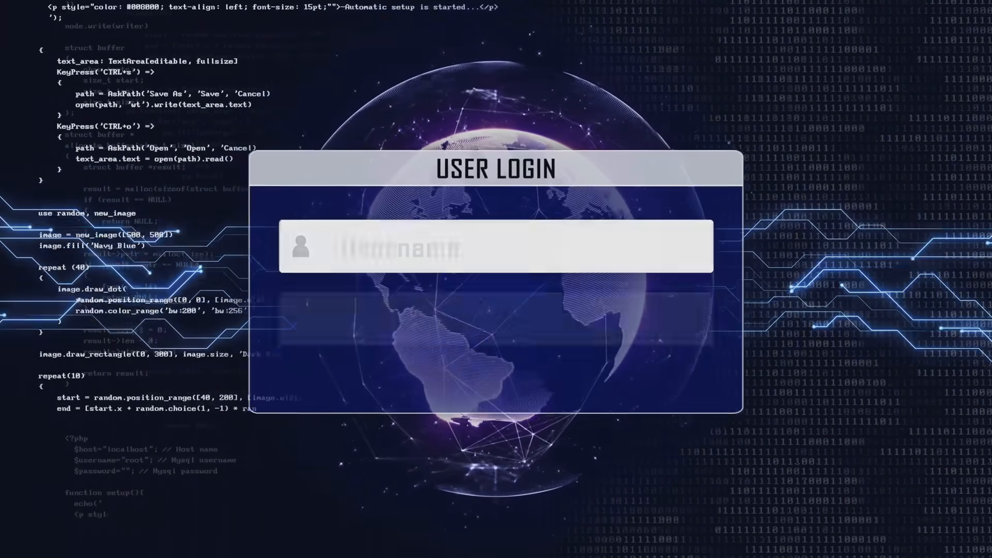
{"action": "type", "text": "ADMINISTRATOR"}
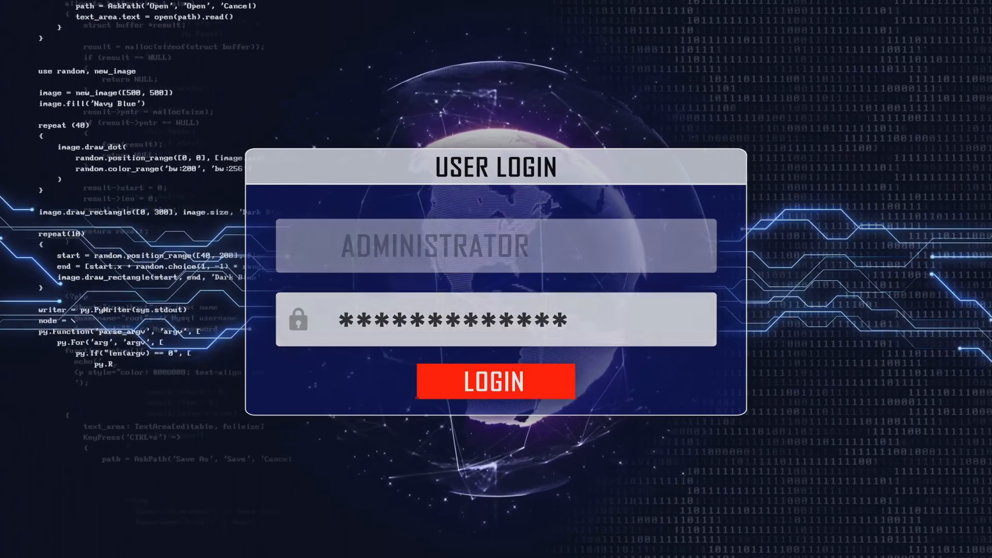
{"action": "left_click", "coordinate": [496, 381]}
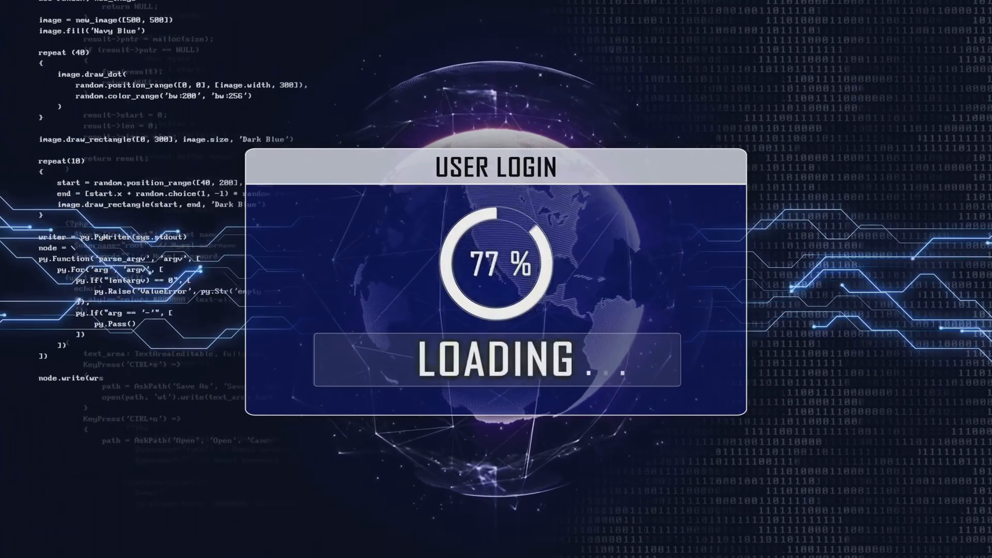